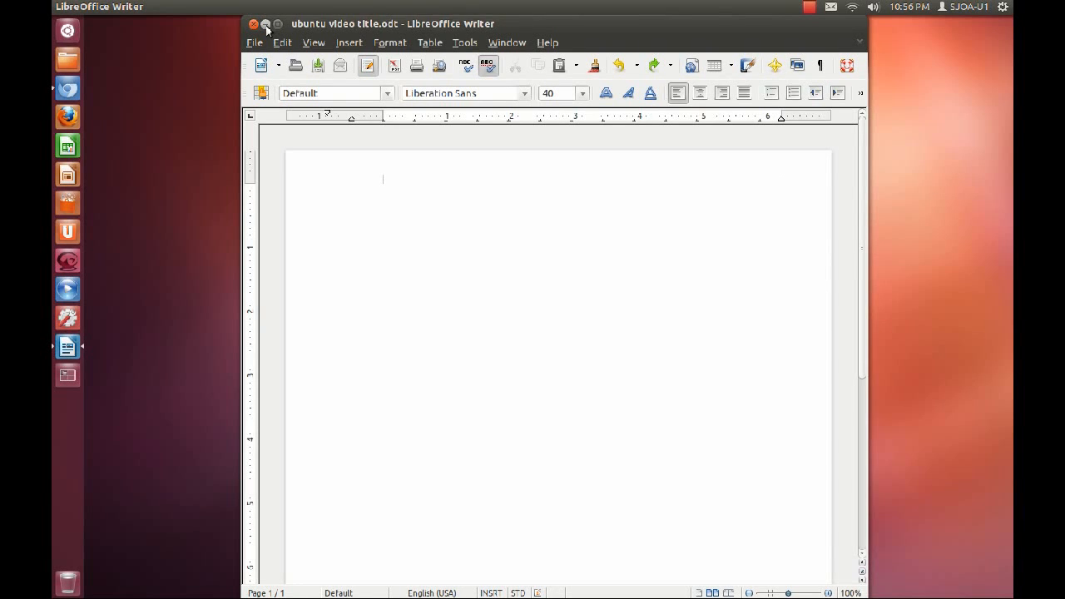
Write the title 'Ubuntu Desktop' at size 40 with the byline 'by zorba rose' at size 12 beneath.
text(Ubuntu Desktop)
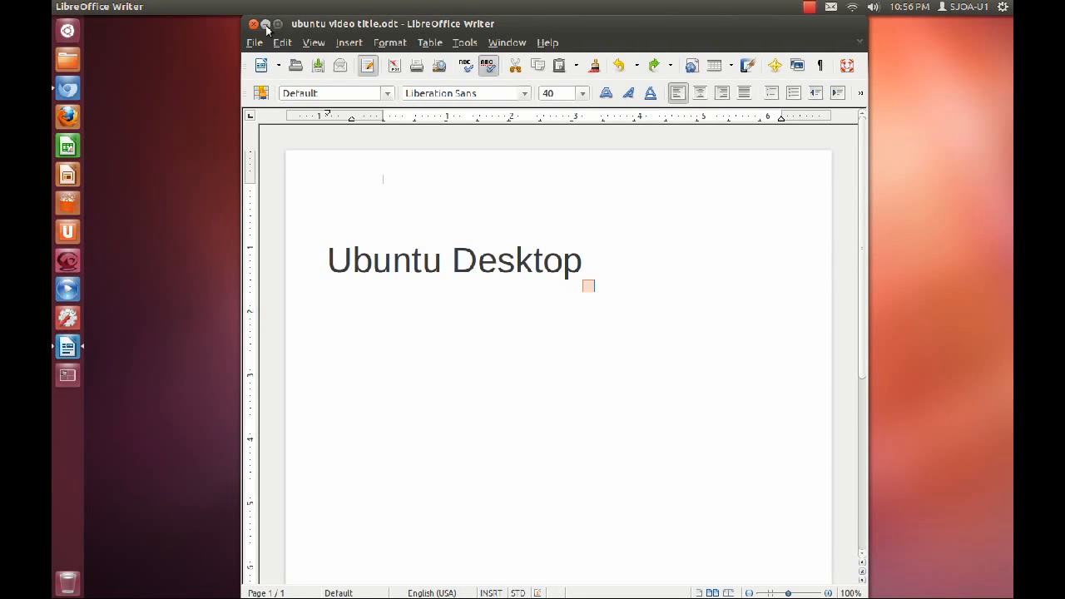
text(by zorba rose)
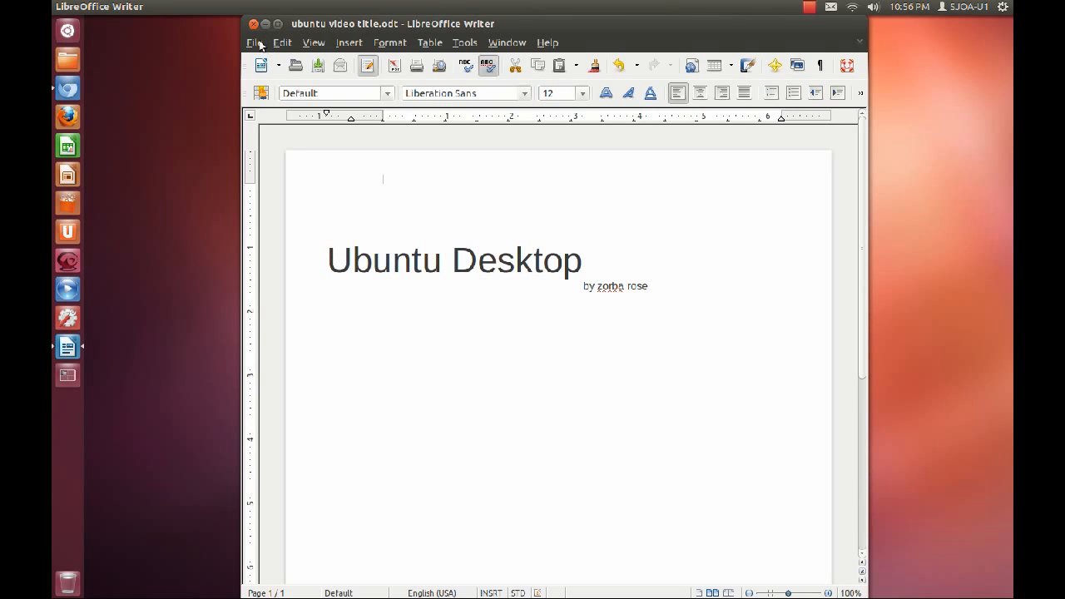
mouse_move(197, 17)
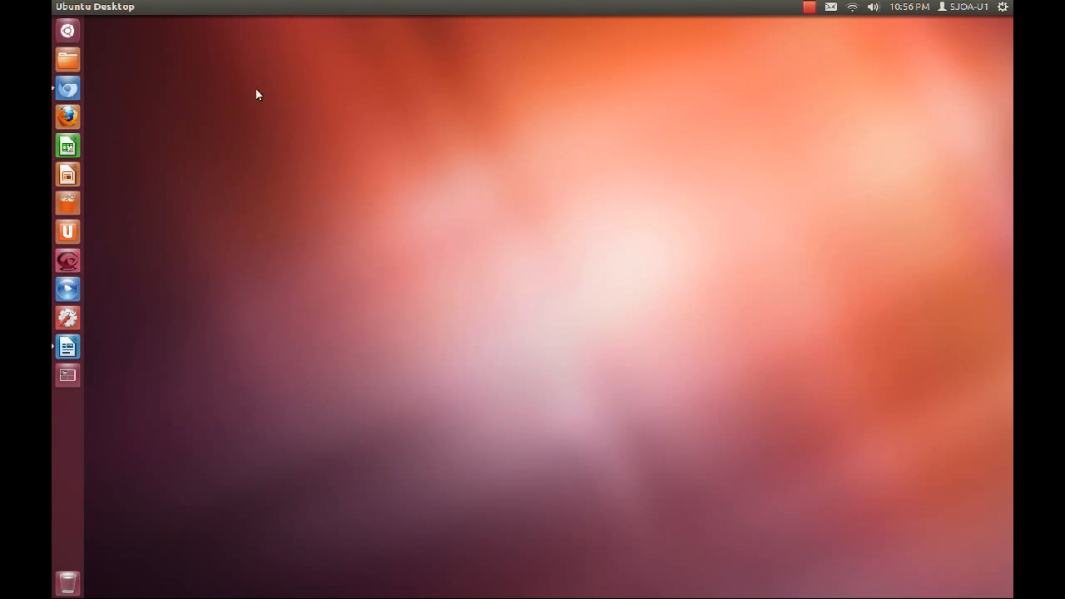
mouse_move(67, 90)
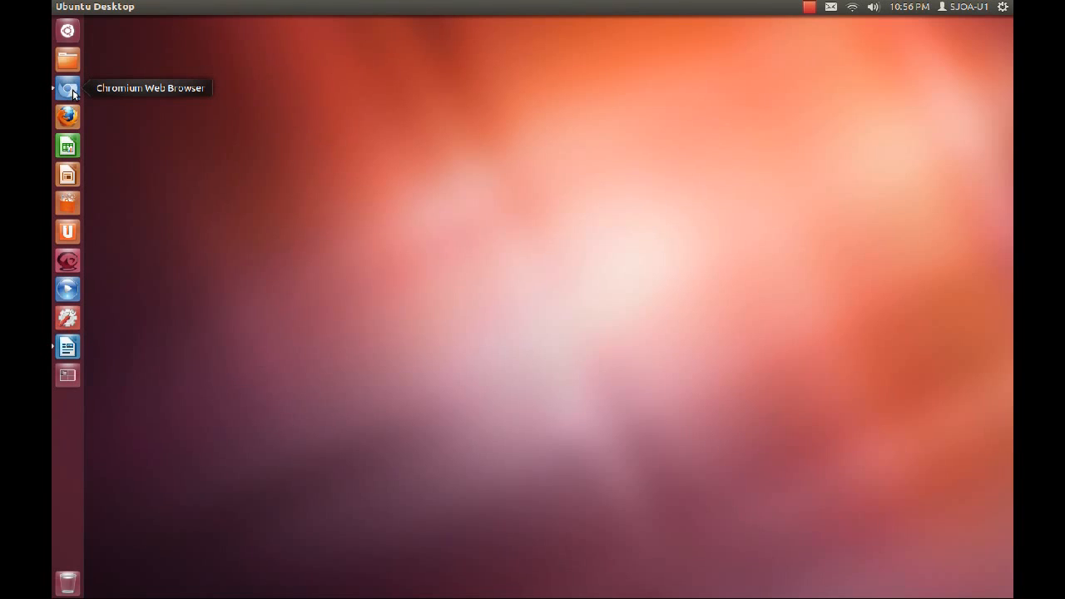
mouse_move(70, 141)
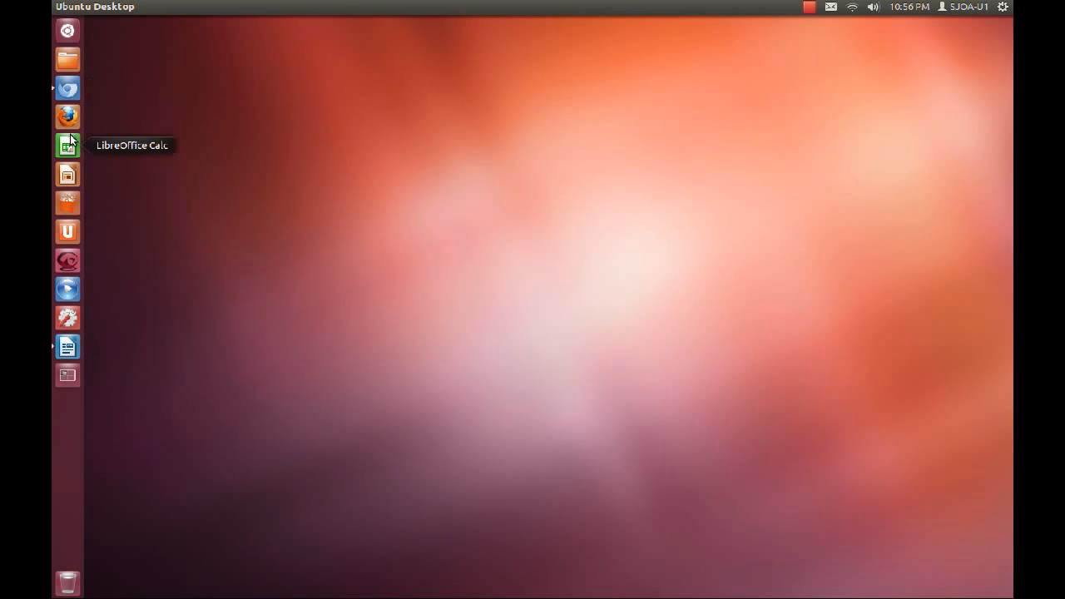
Launch Chromium from the launcher, landing on the Google homepage.
click(67, 88)
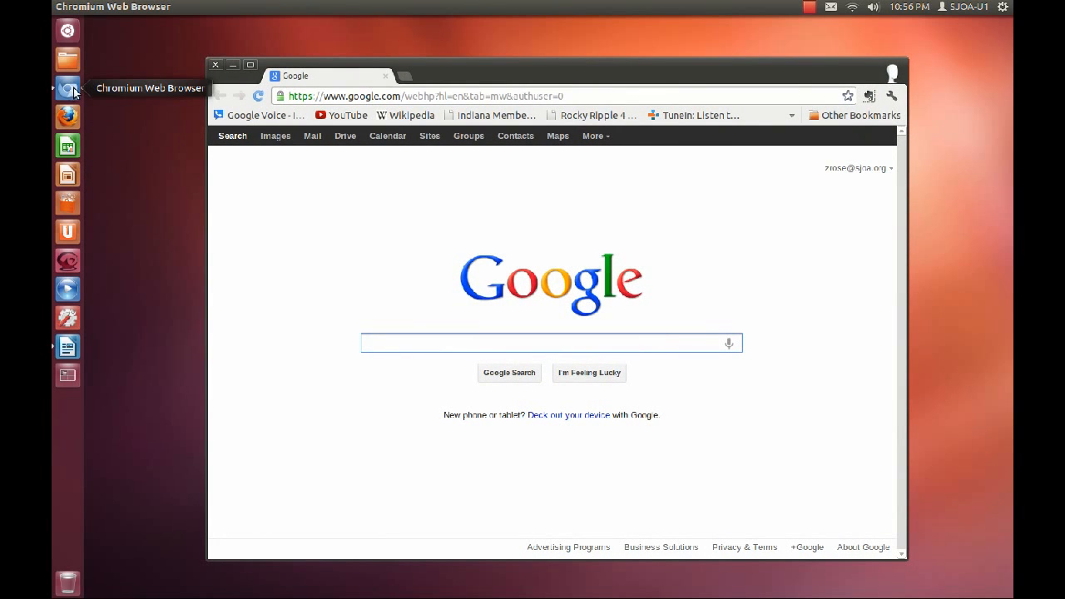
Bring up the Dash home with recent apps, files and downloads over Chromium.
click(65, 30)
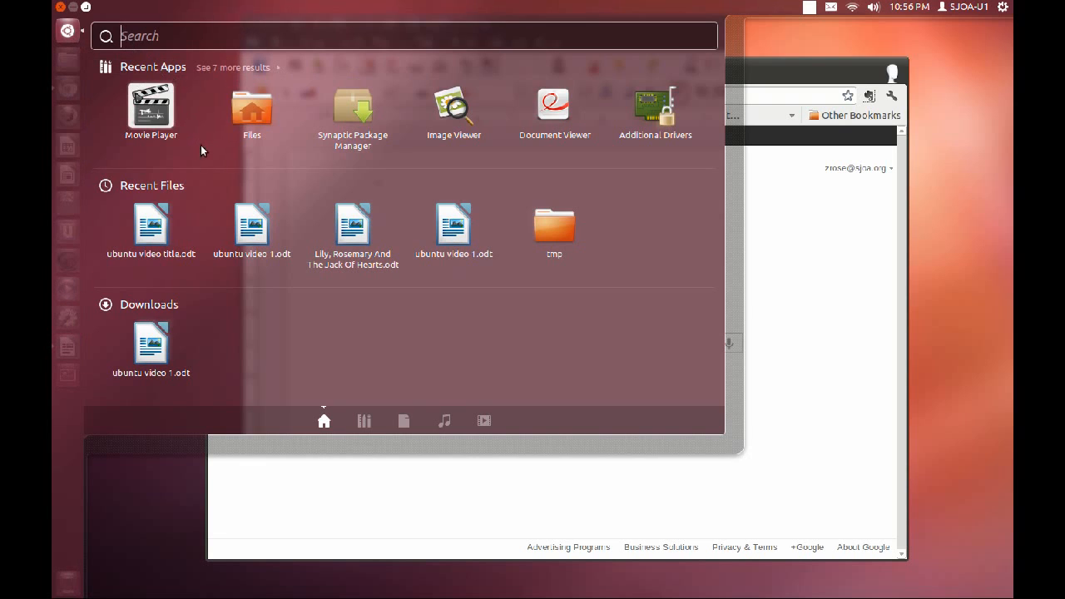
Search the Dash home for 'lily', then dismiss it back to Chromium's Google page.
click(482, 419)
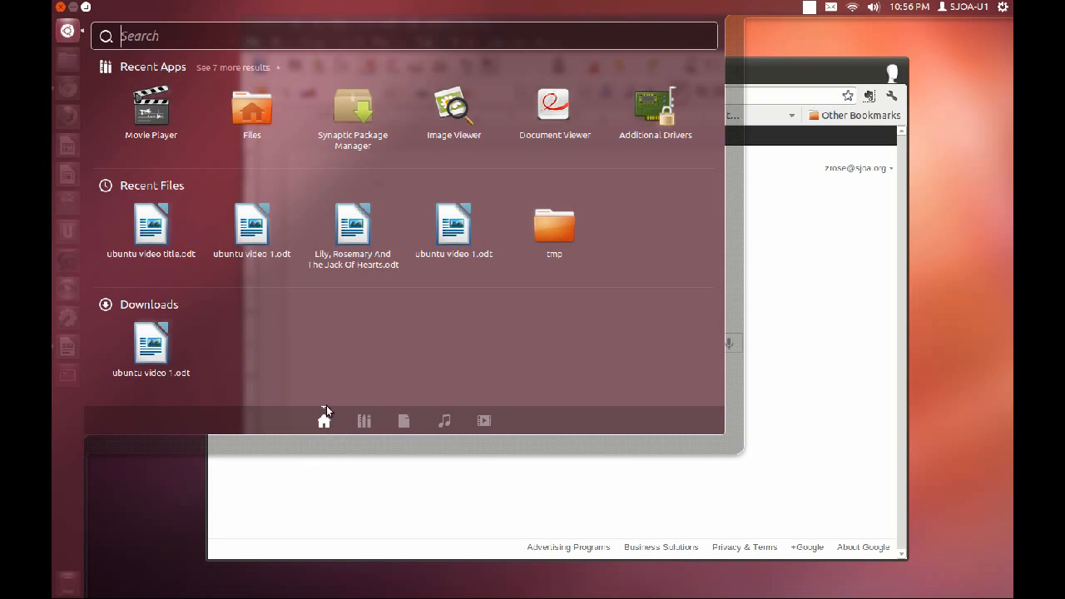
text(lily)
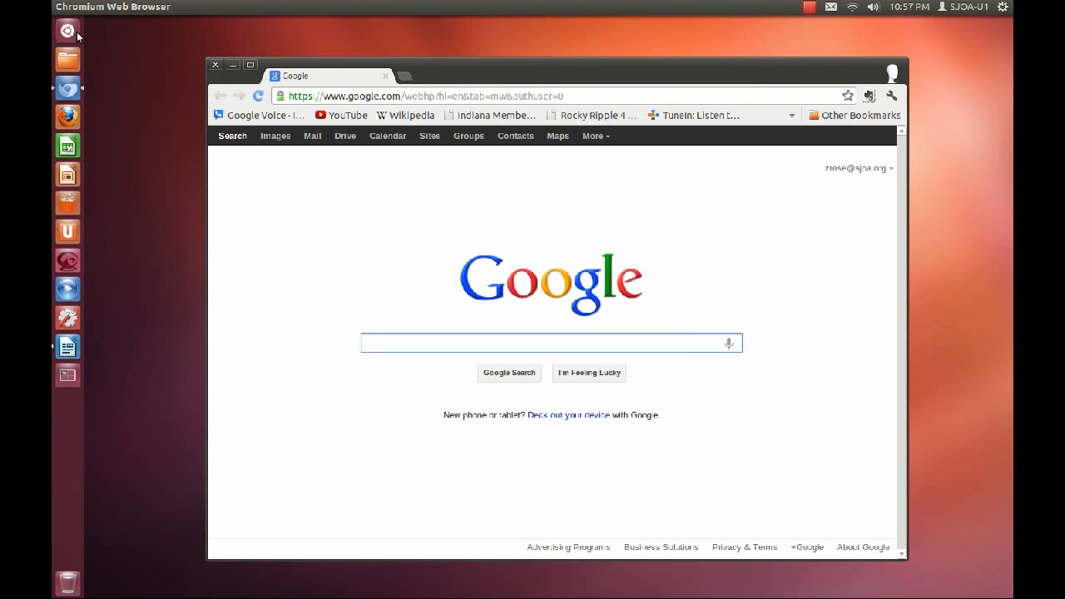
mouse_move(100, 19)
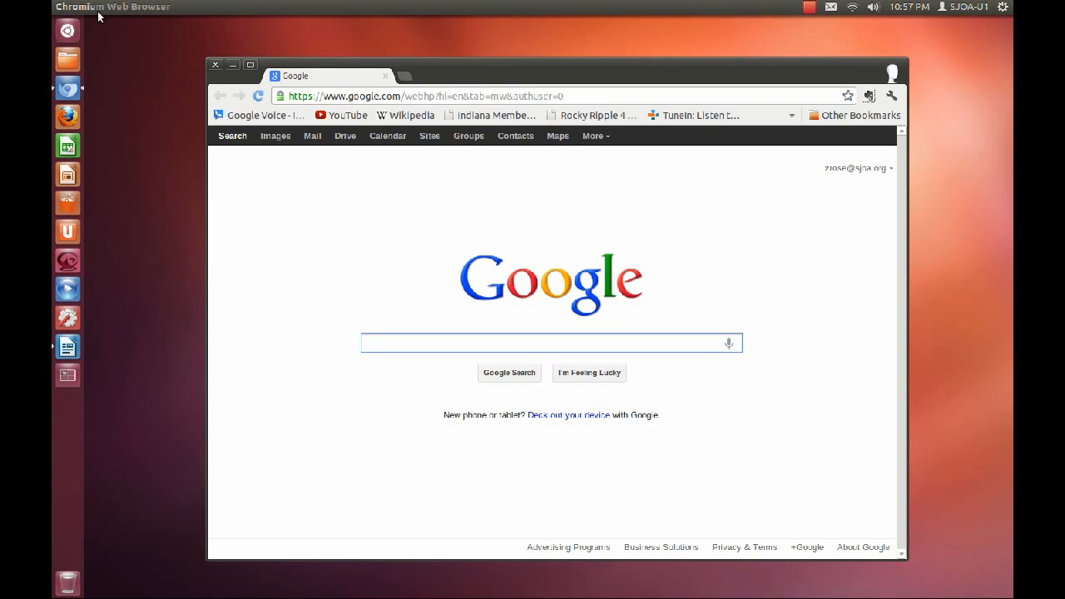
mouse_move(97, 40)
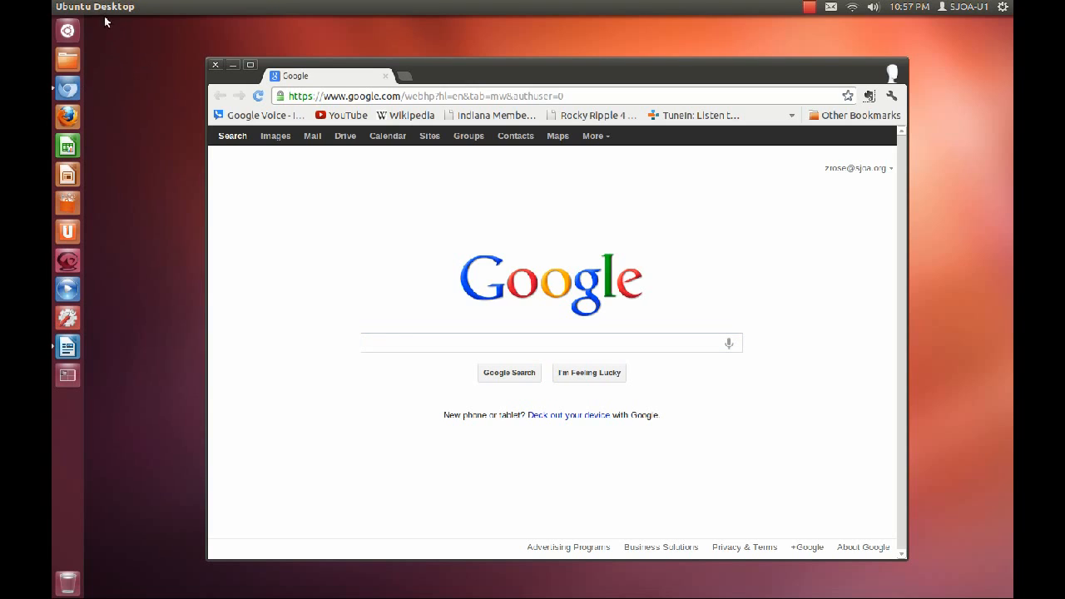
mouse_move(137, 47)
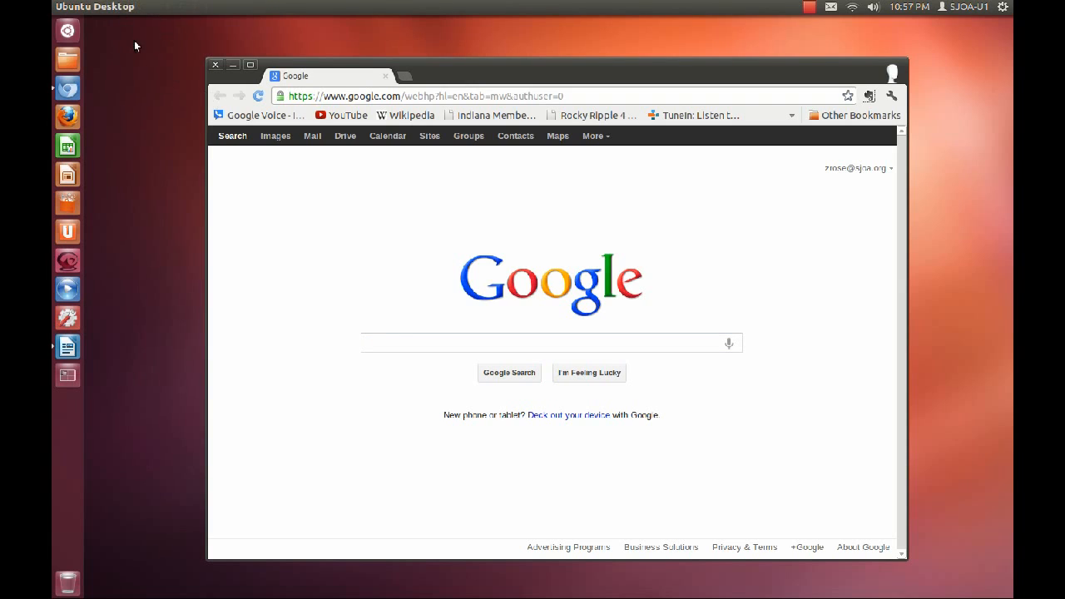
click(549, 343)
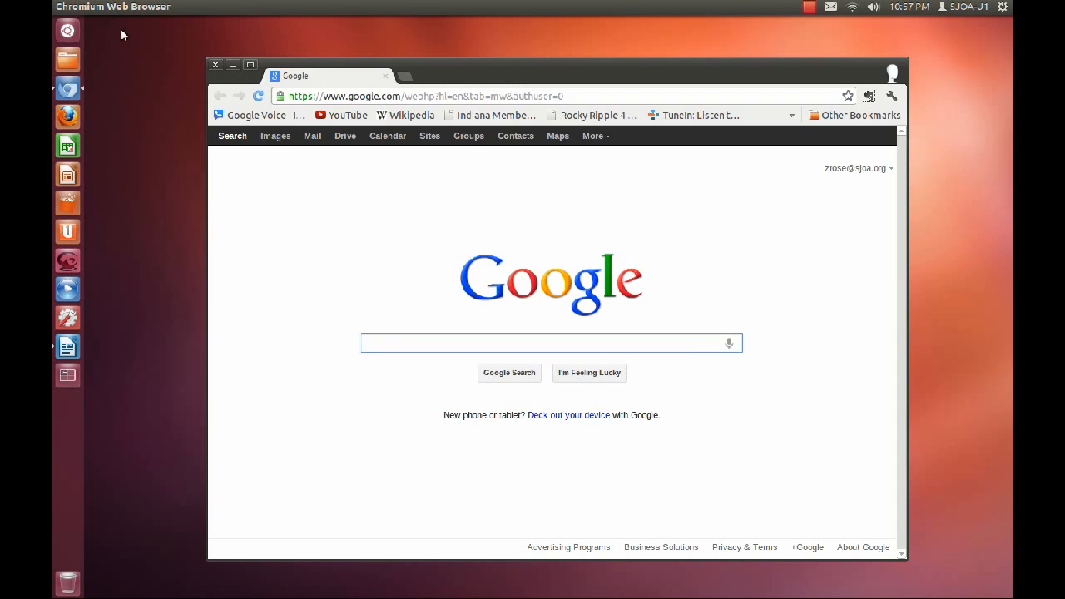
mouse_move(143, 26)
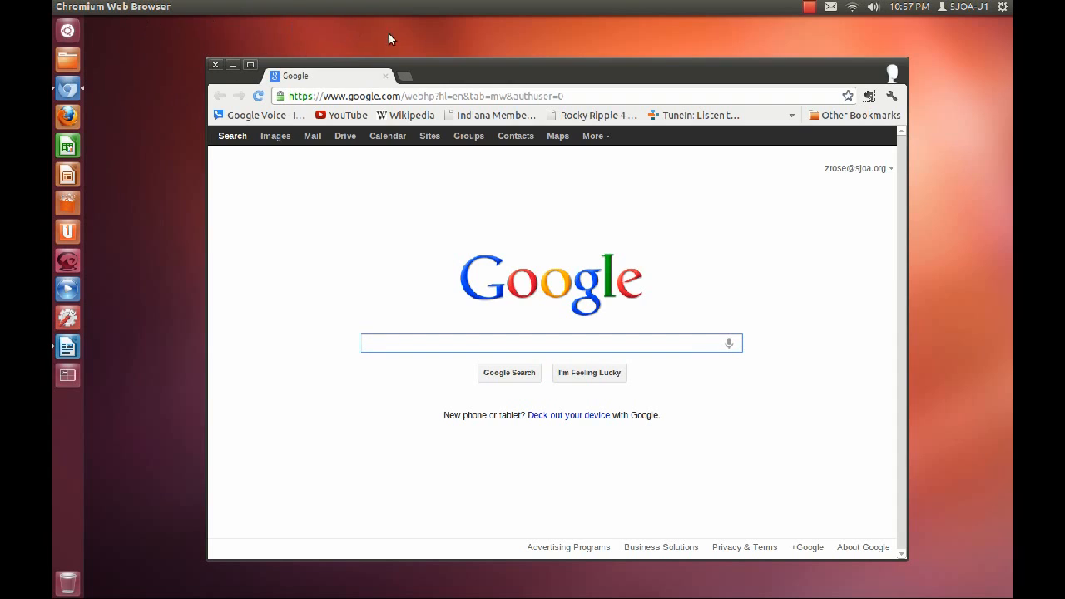
mouse_move(845, 17)
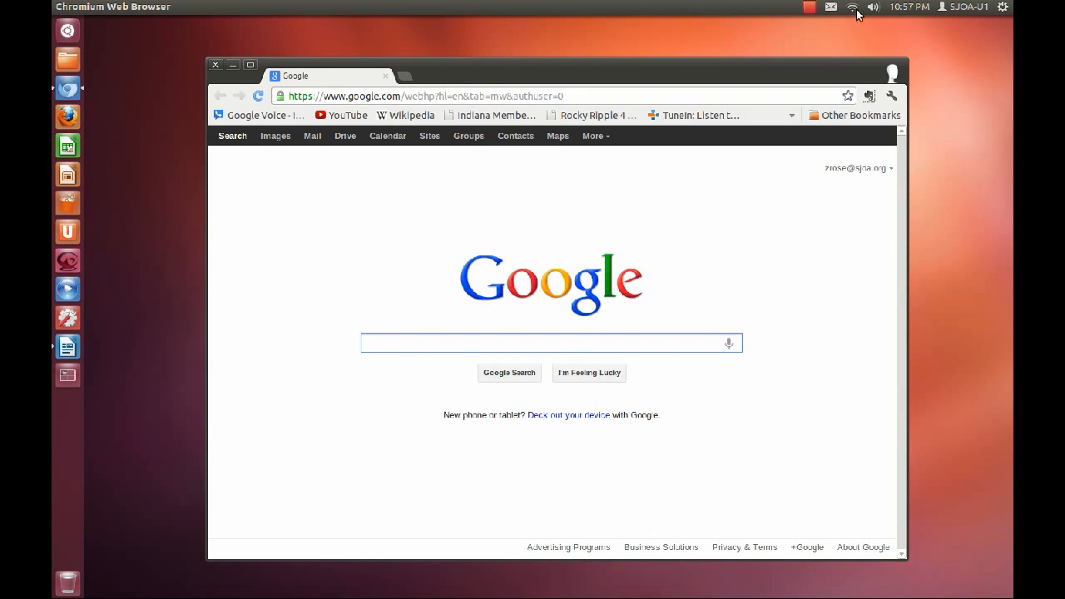
click(875, 7)
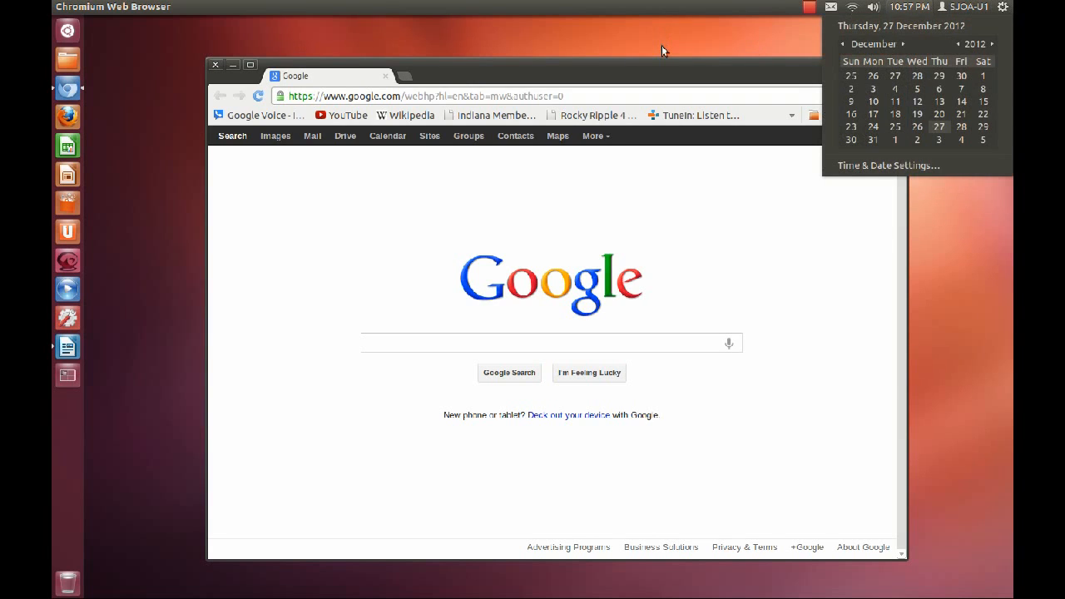
click(551, 342)
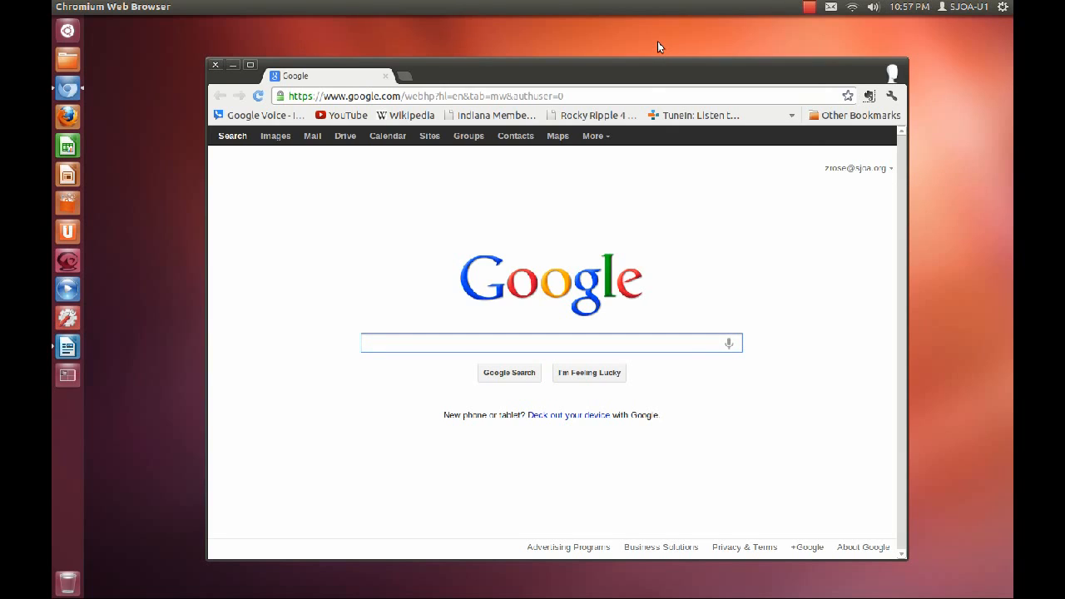
mouse_move(755, 83)
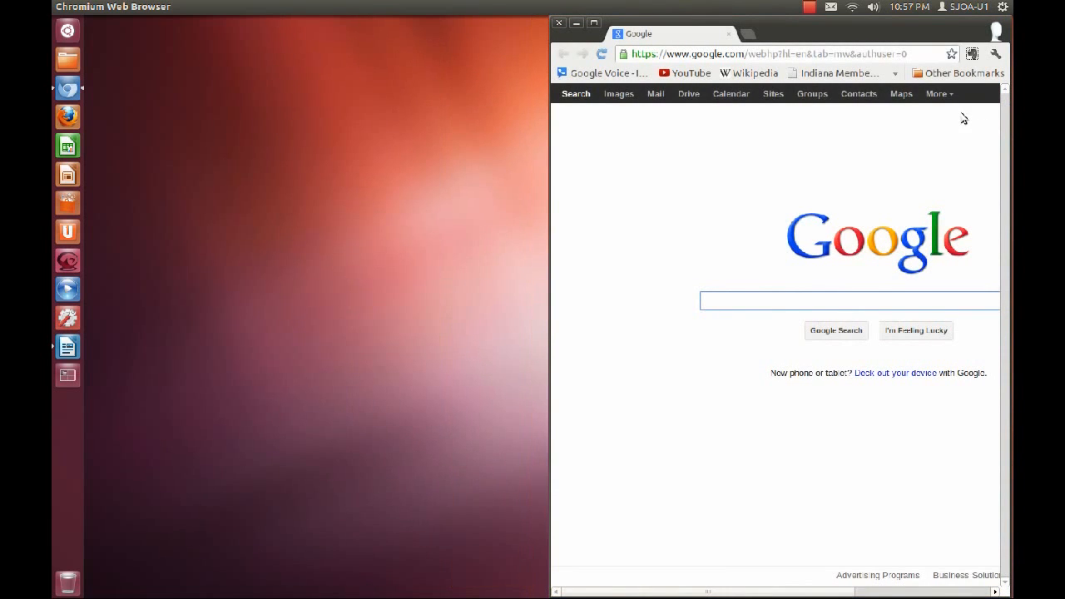
Minimize the half-screen Chromium window, leaving the empty desktop.
click(562, 21)
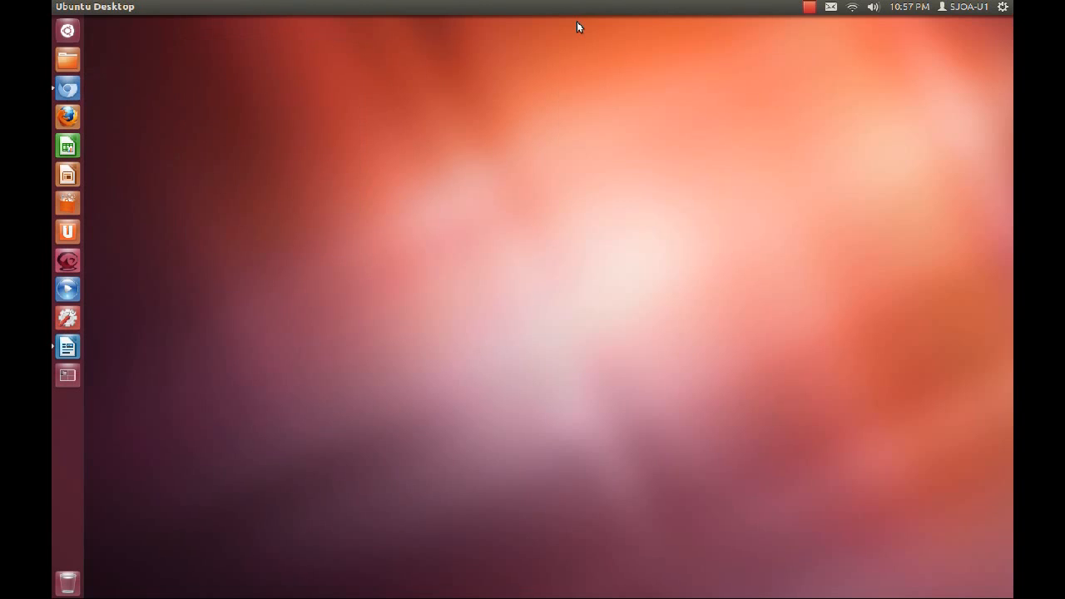